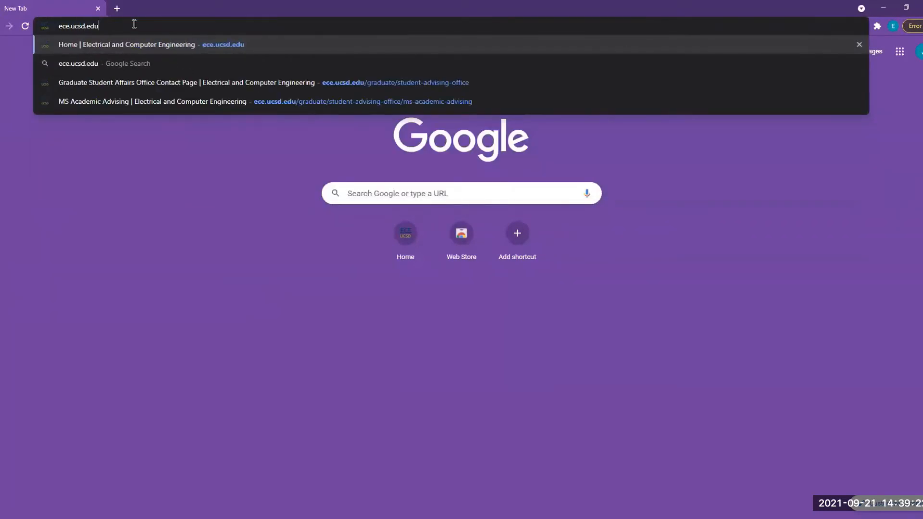
# Go to the UCSD ECE department home page at ece.ucsd.edu.
pyautogui.click(135, 44)
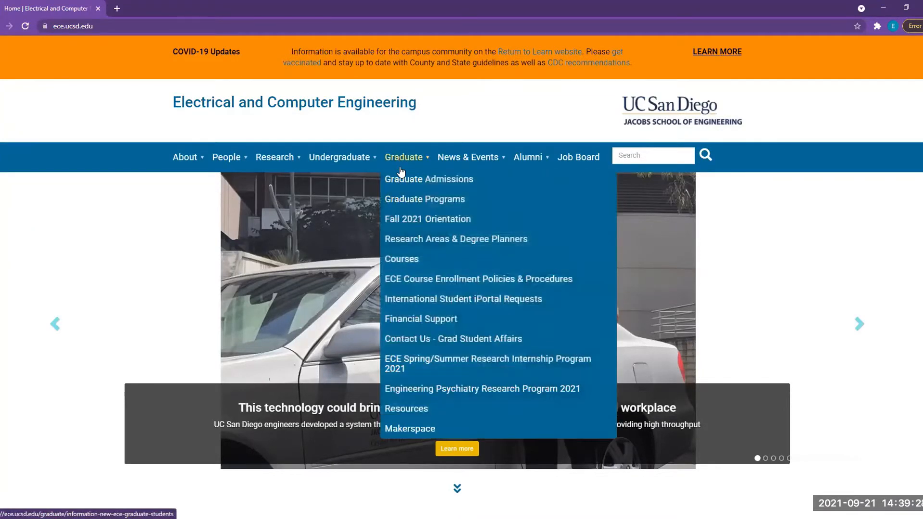
# Reach the Grad Student Affairs contact page from the Graduate menu.
pyautogui.click(452, 339)
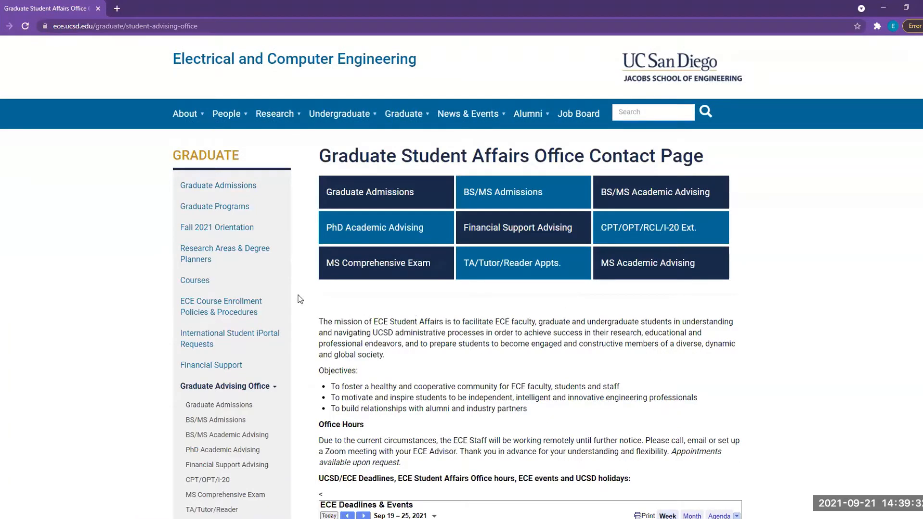
pyautogui.moveTo(521, 321)
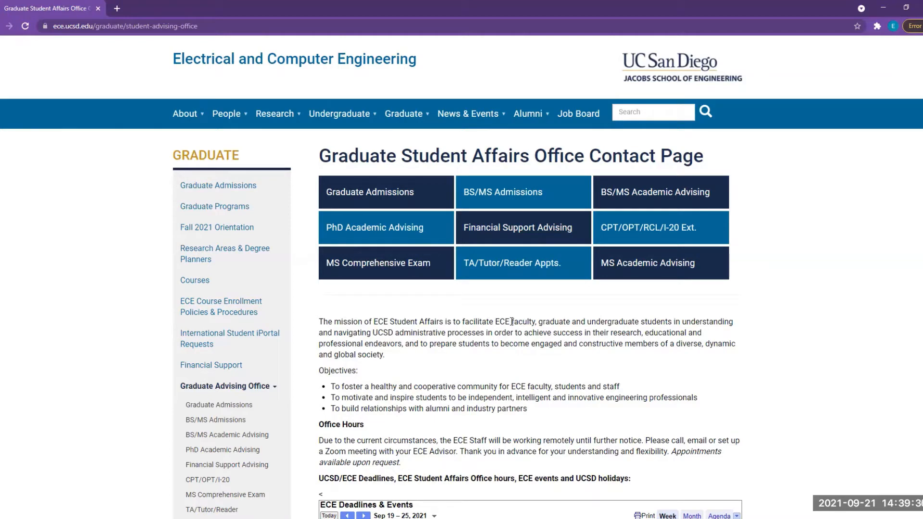
pyautogui.moveTo(427, 279)
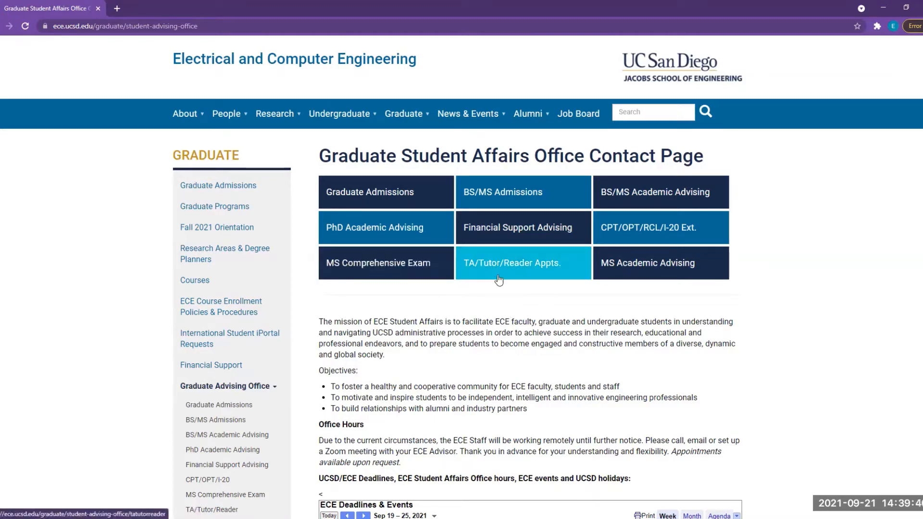
pyautogui.moveTo(534, 292)
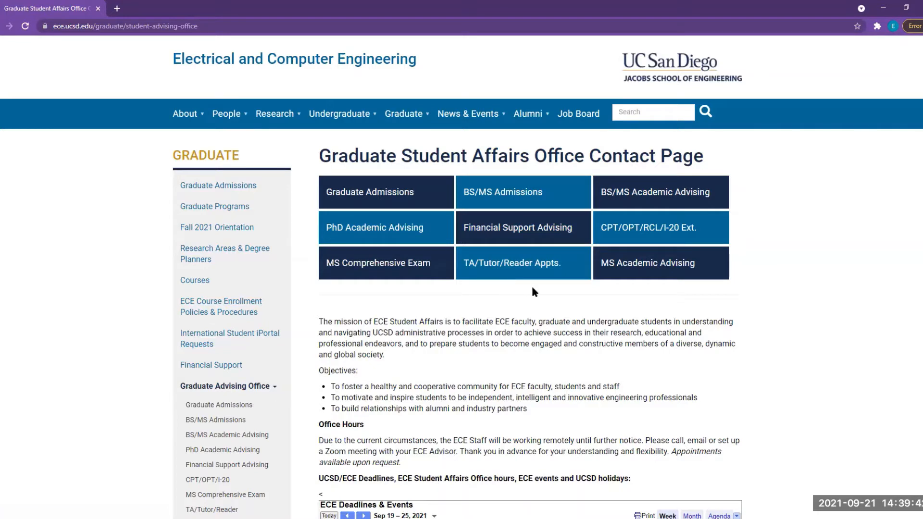
pyautogui.moveTo(377, 219)
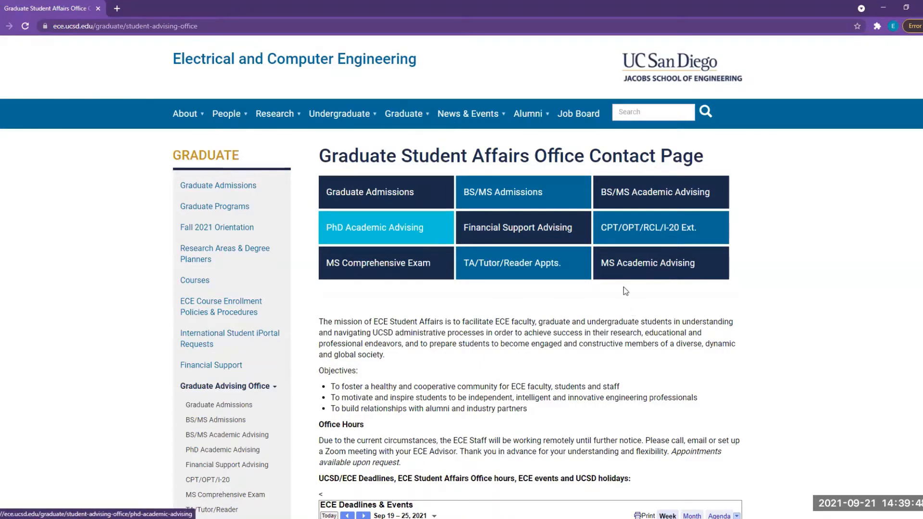
pyautogui.moveTo(638, 277)
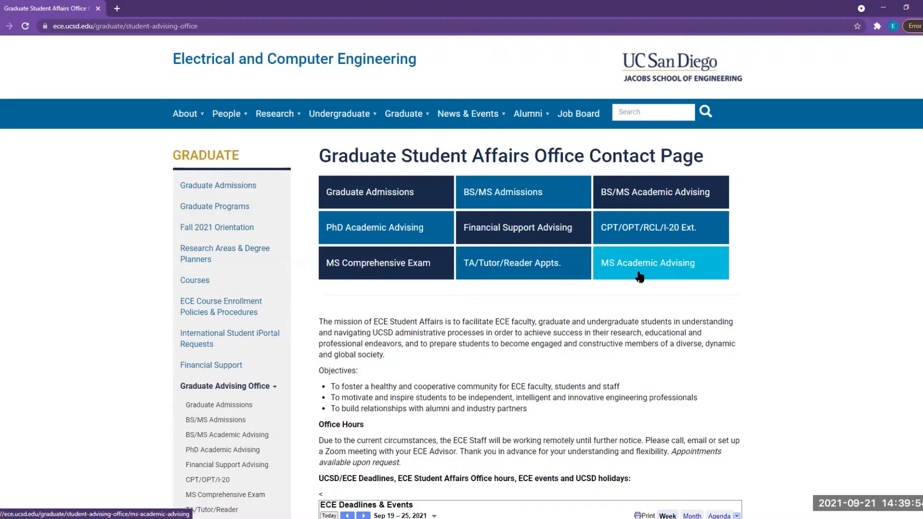
# View the MS Academic Advising page down to the advising steps, hours and advisor contact table.
pyautogui.click(660, 262)
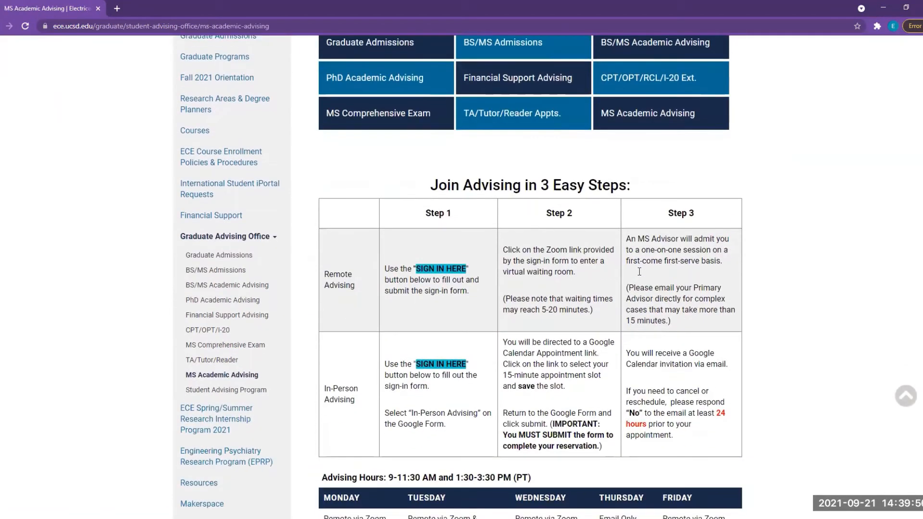
pyautogui.scroll(-3)
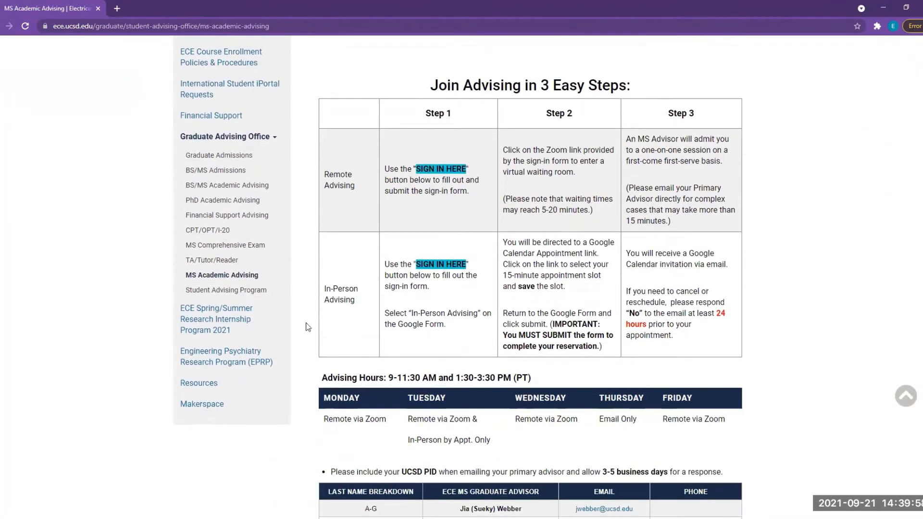
pyautogui.moveTo(325, 322)
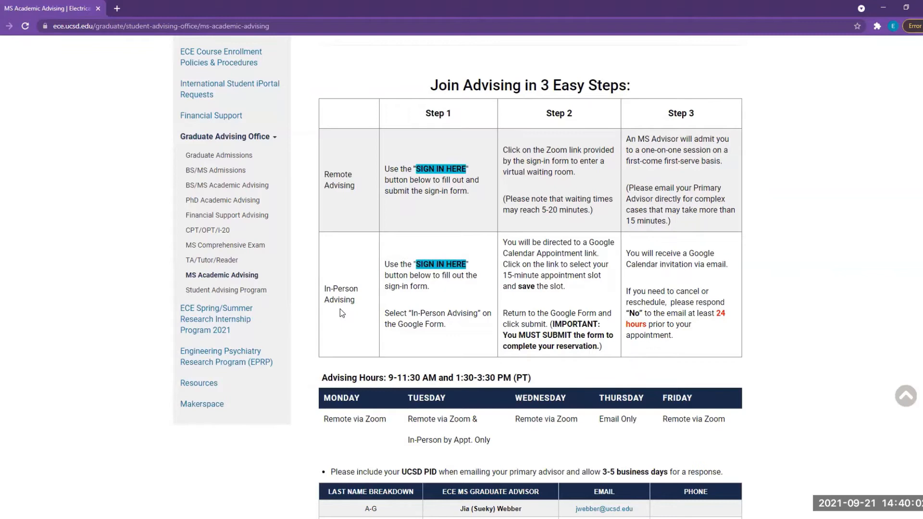
pyautogui.moveTo(534, 388)
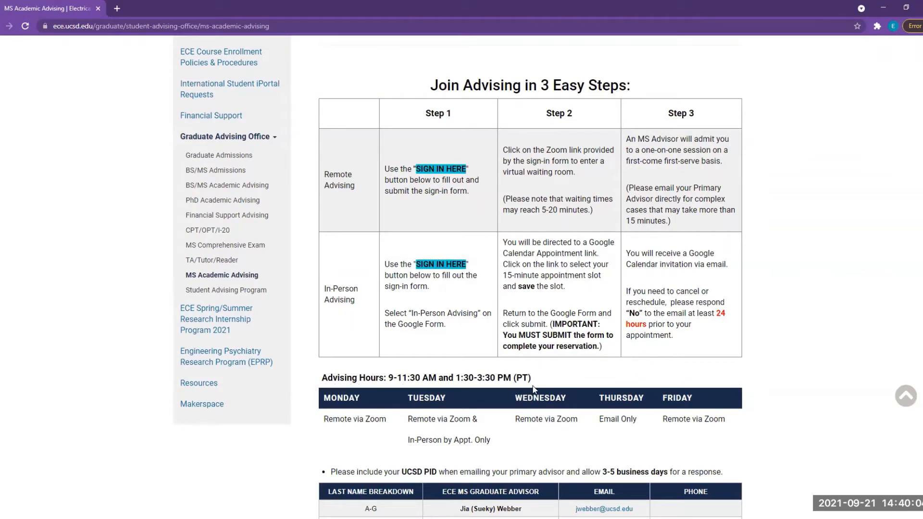
pyautogui.moveTo(684, 476)
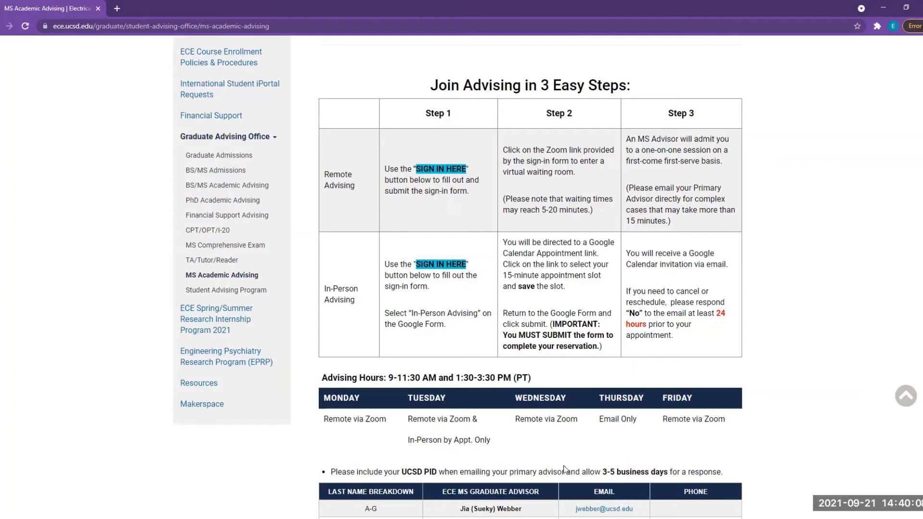
pyautogui.moveTo(585, 437)
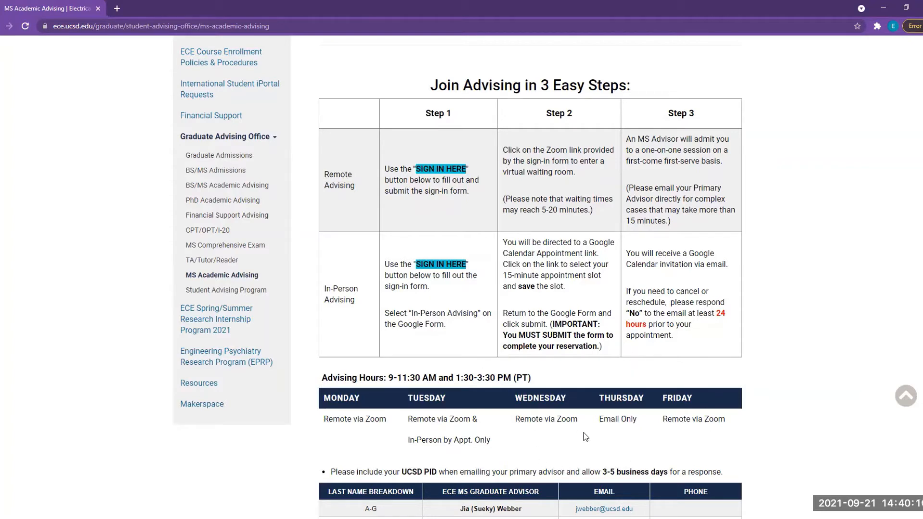
pyautogui.moveTo(625, 452)
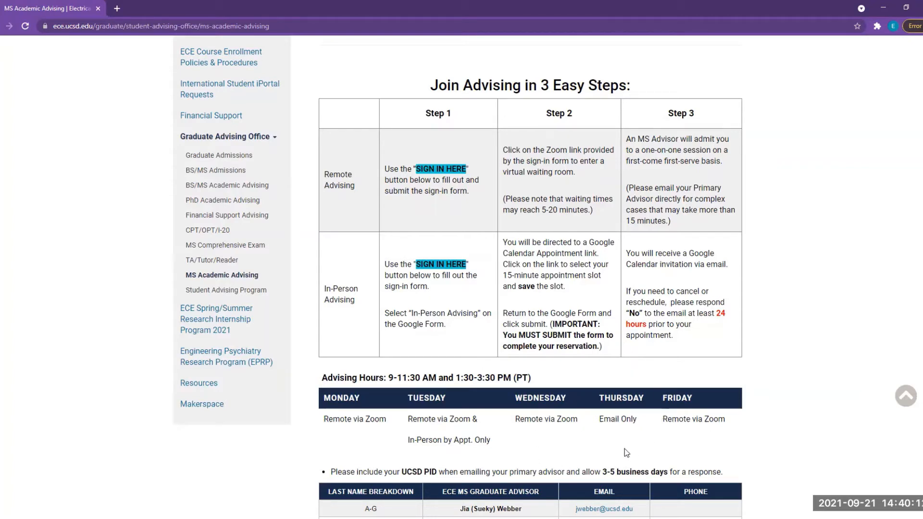
pyautogui.moveTo(586, 445)
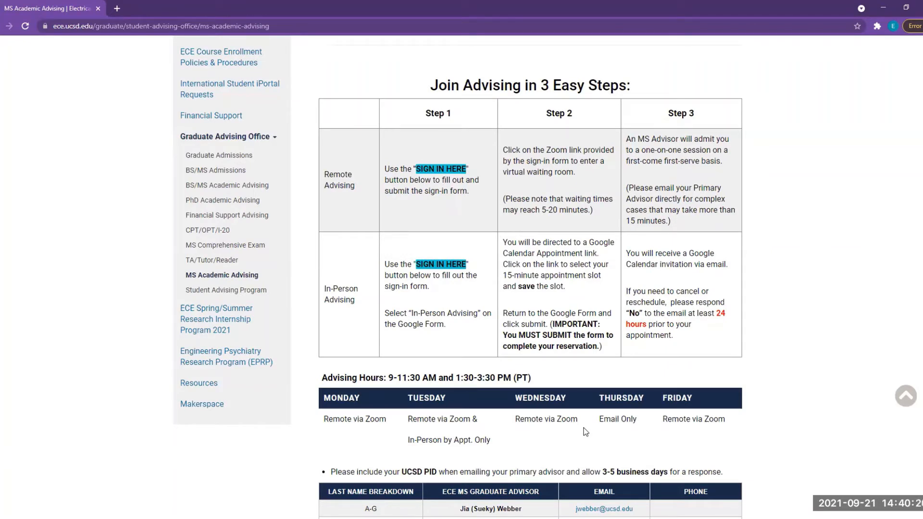
pyautogui.moveTo(734, 296)
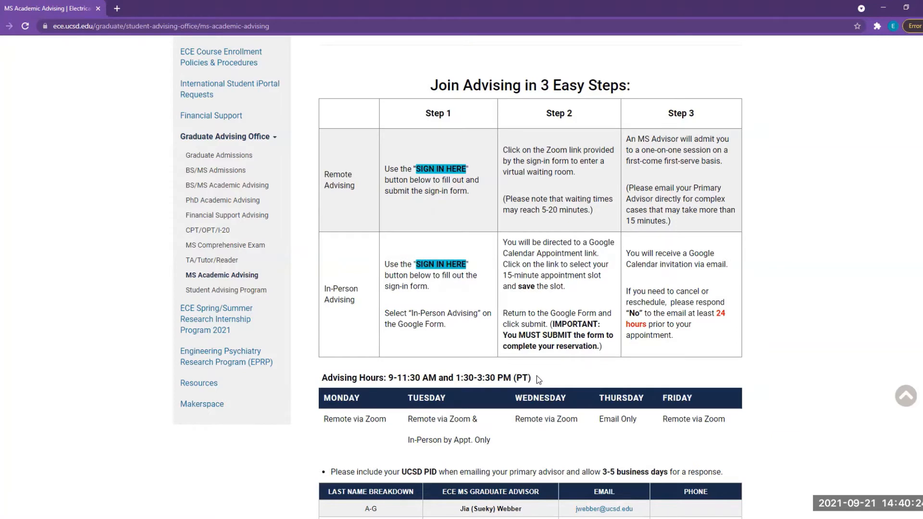
pyautogui.scroll(-3)
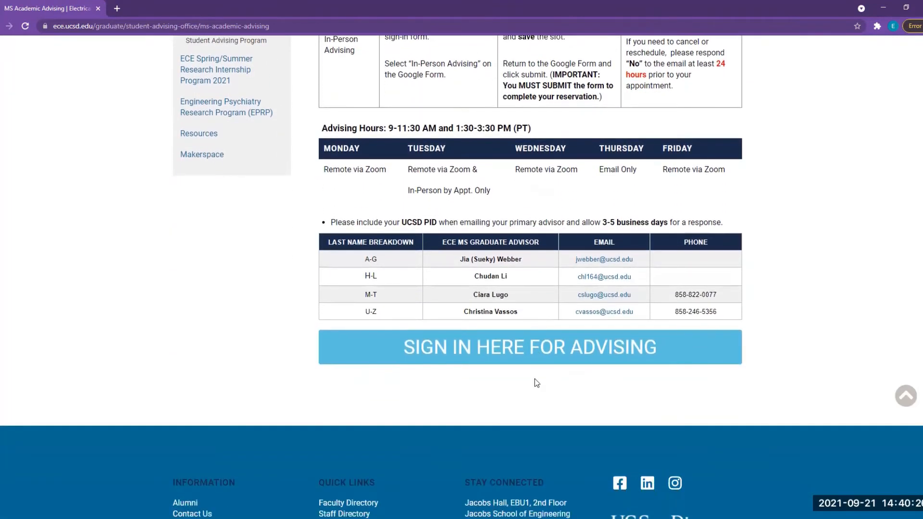
pyautogui.moveTo(531, 383)
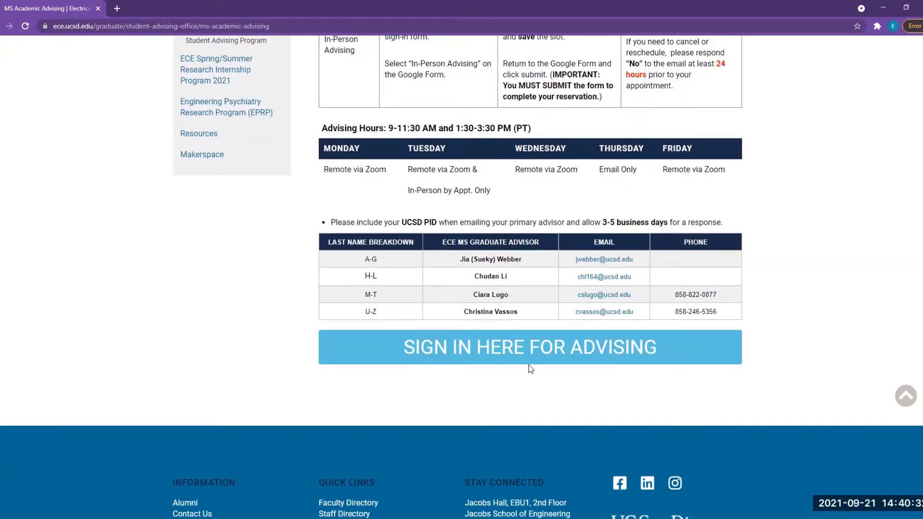
pyautogui.moveTo(529, 365)
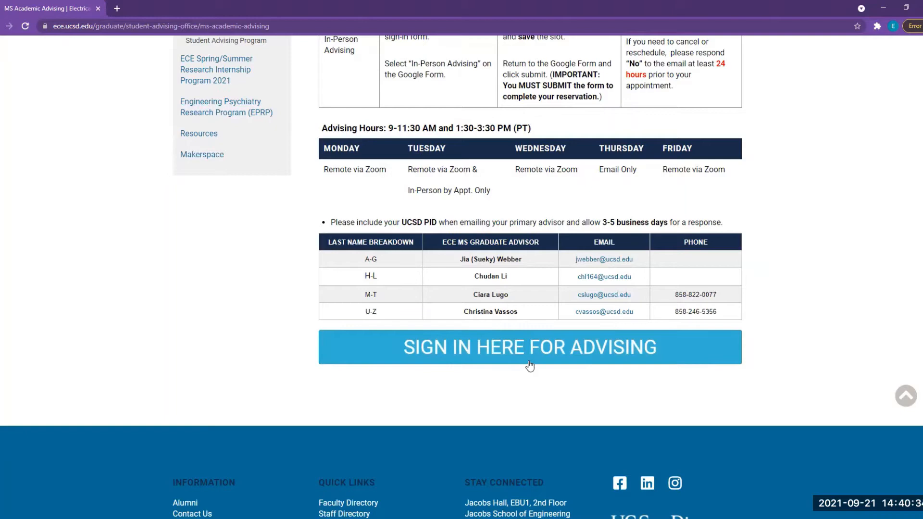
# Begin Sign In Here For Advising so the Attention notice on remote and in-person rules appears.
pyautogui.click(530, 348)
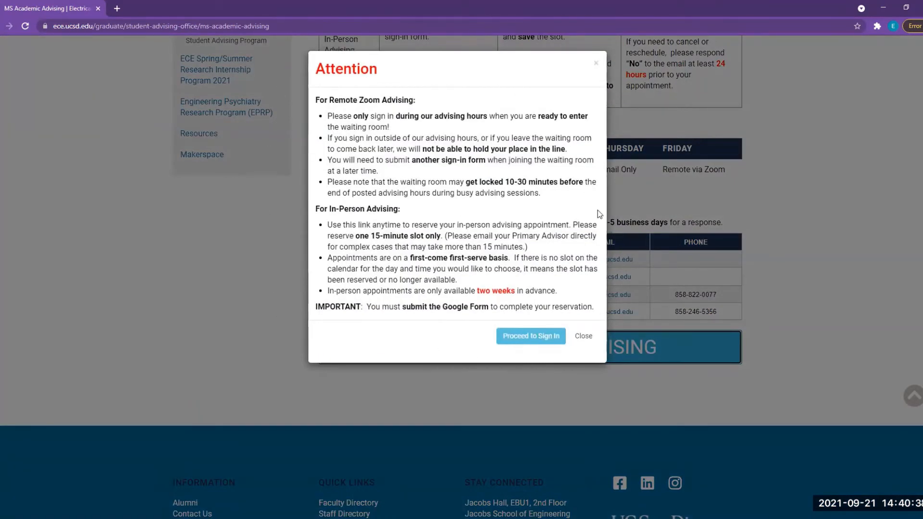
pyautogui.moveTo(455, 332)
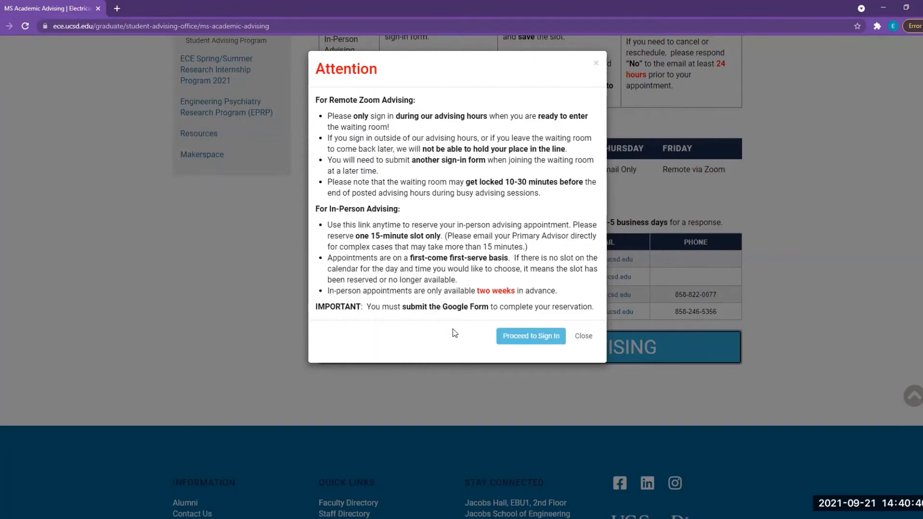
pyautogui.moveTo(451, 333)
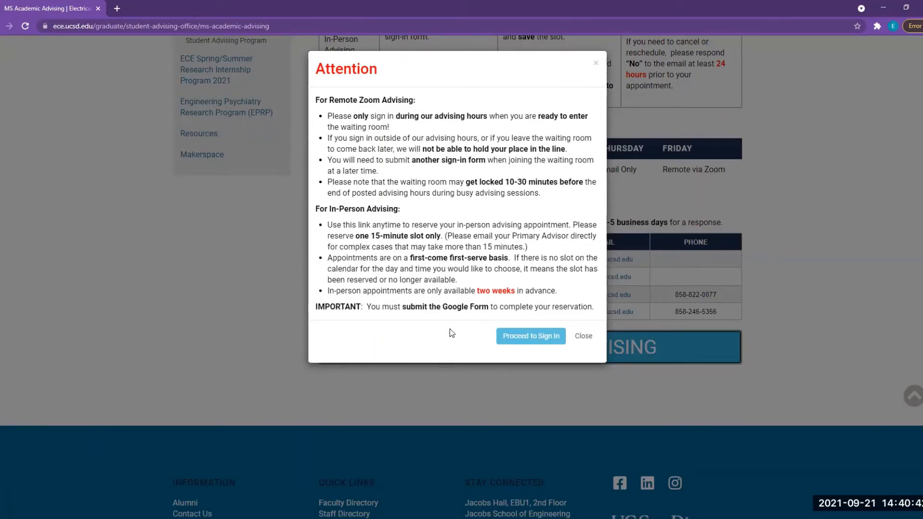
pyautogui.moveTo(458, 319)
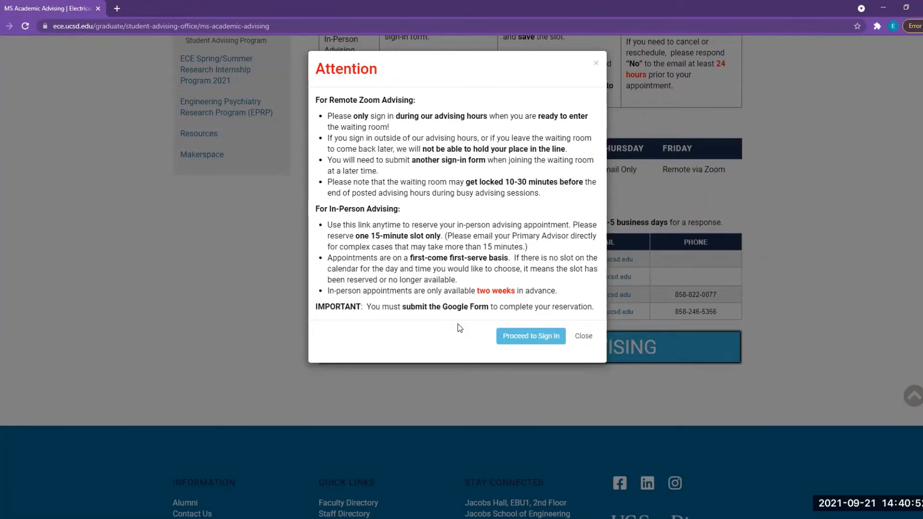
pyautogui.moveTo(452, 327)
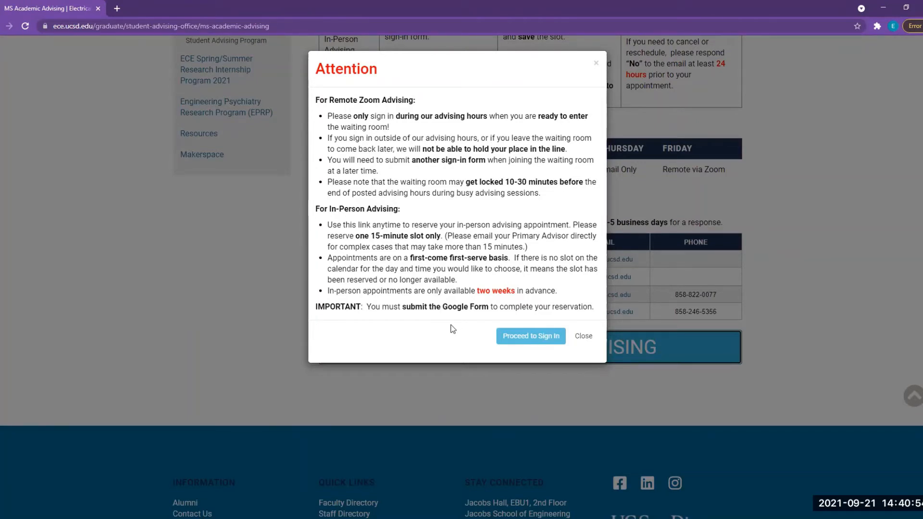
pyautogui.moveTo(476, 341)
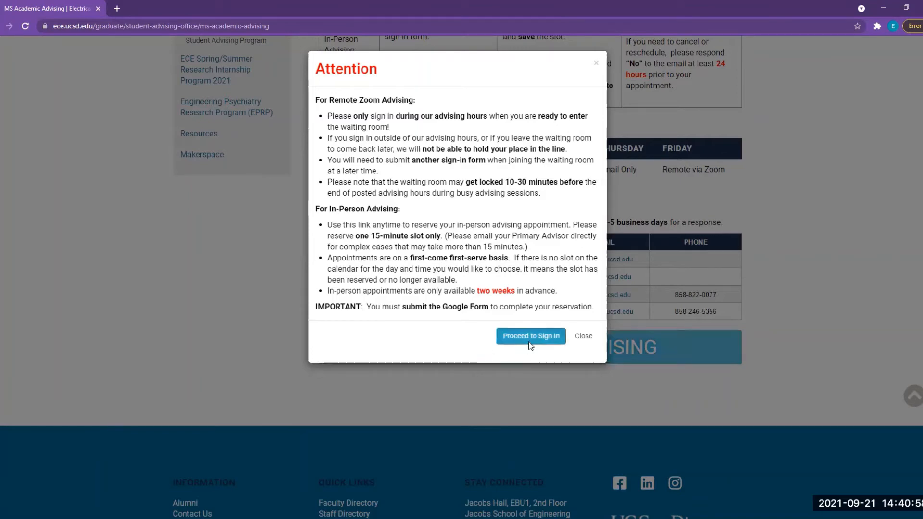
# Continue past the notice, choose MS Remote Advising as the preference and advance to the next page.
pyautogui.click(531, 337)
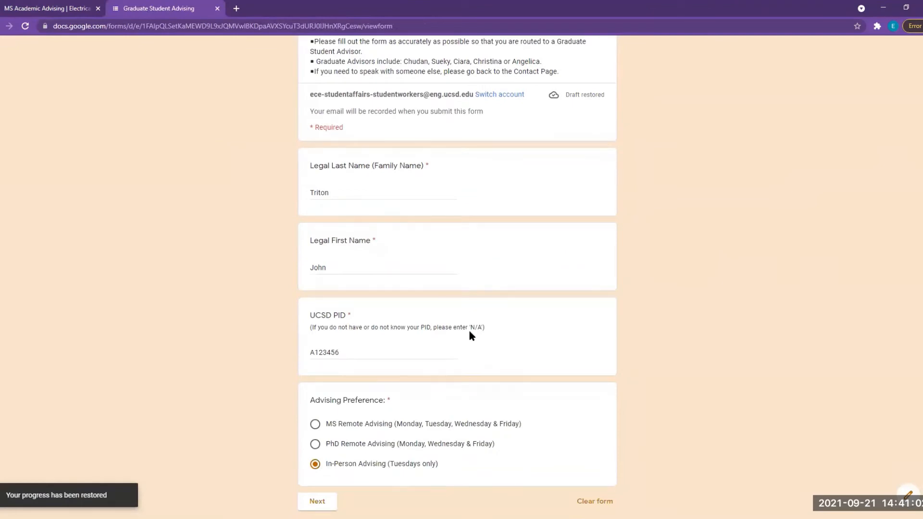
pyautogui.moveTo(425, 274)
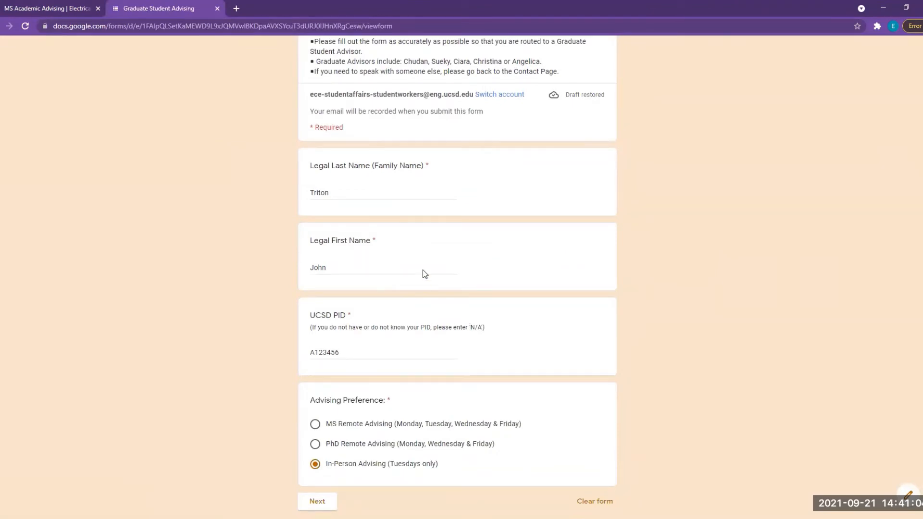
pyautogui.moveTo(389, 241)
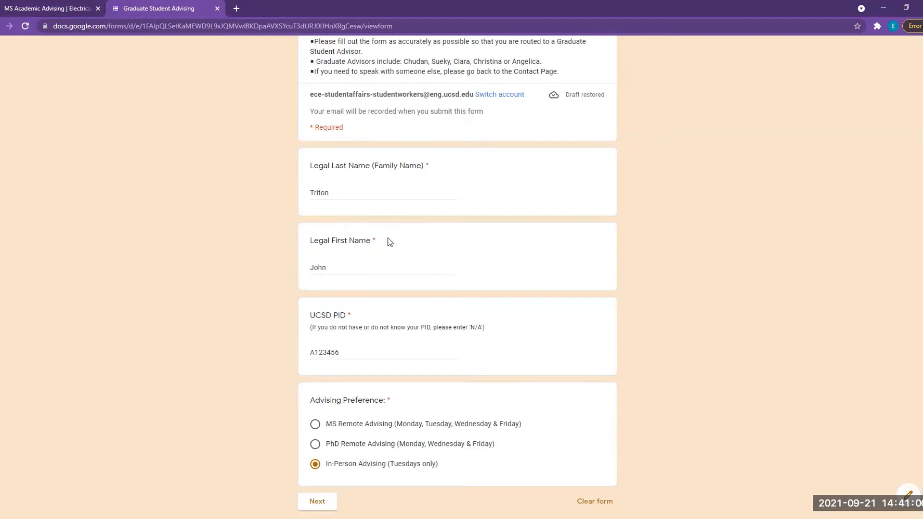
pyautogui.moveTo(320, 320)
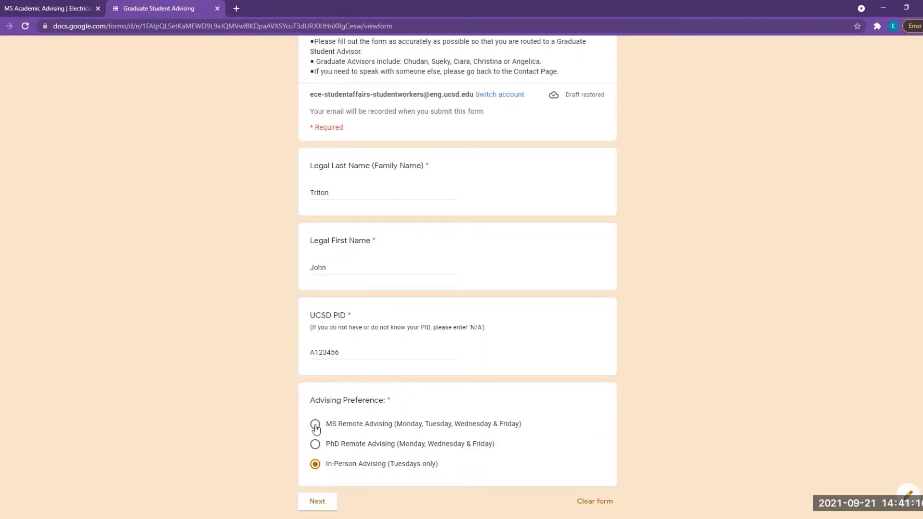
pyautogui.click(315, 423)
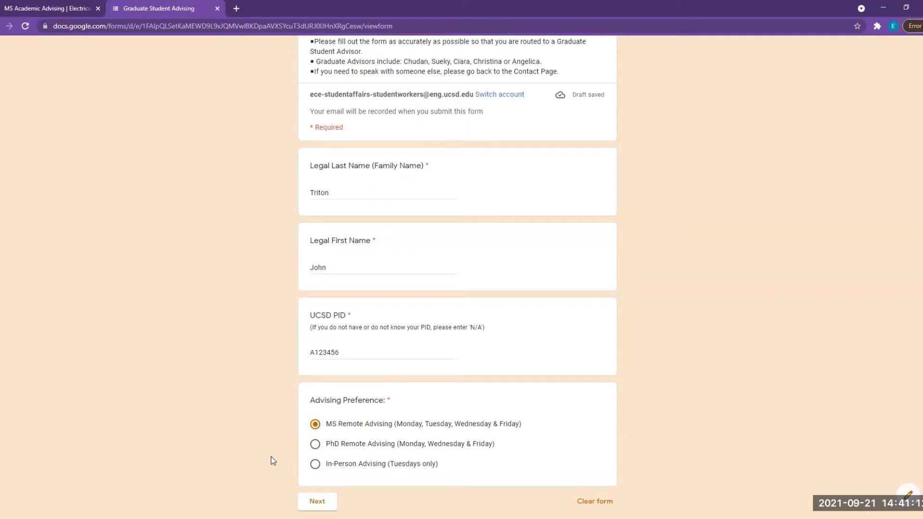
pyautogui.click(317, 502)
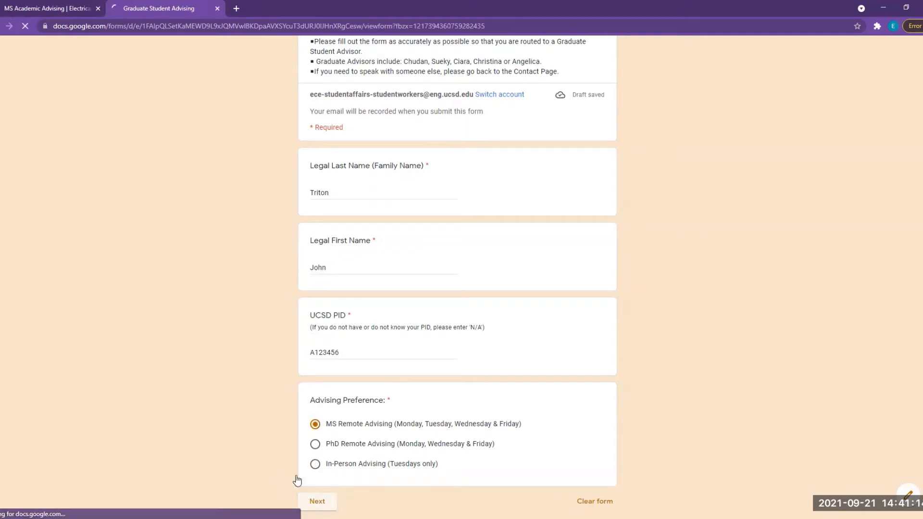
# Set academic level to MS Graduate Student and topic to MS General Questions.
pyautogui.click(317, 502)
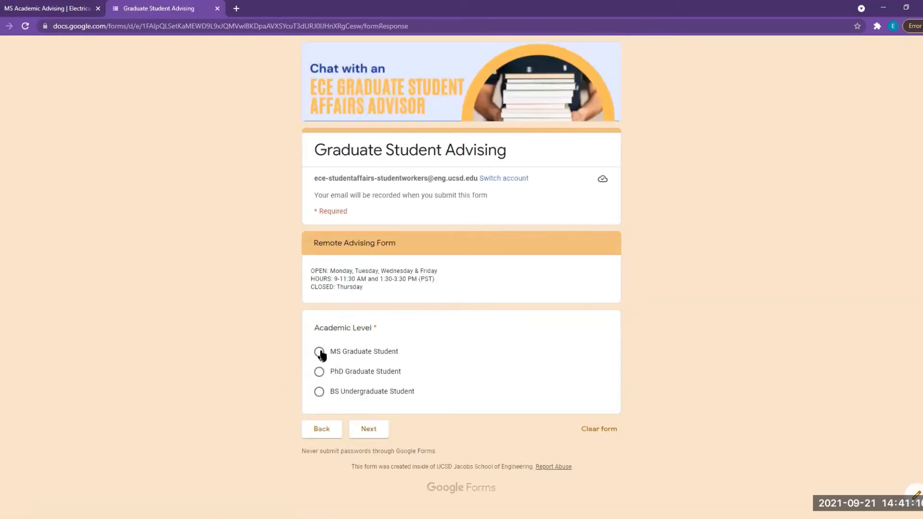
pyautogui.click(318, 352)
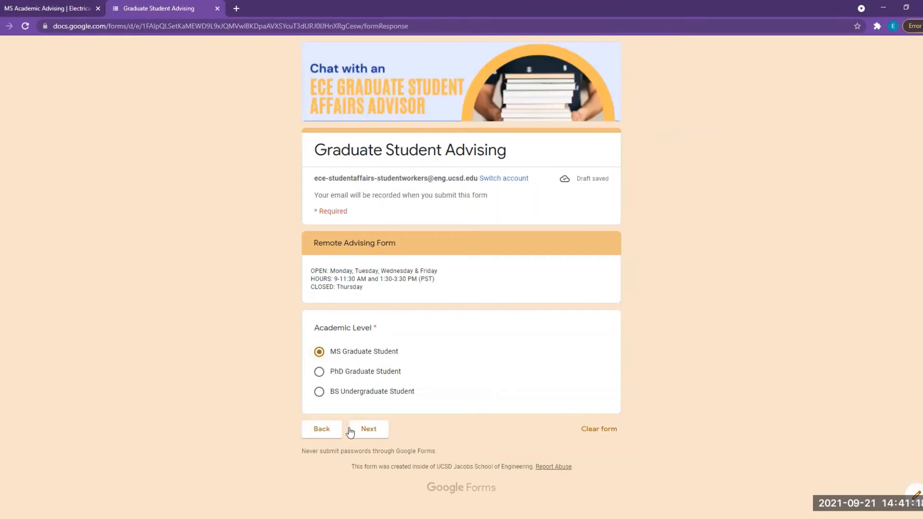
pyautogui.click(368, 429)
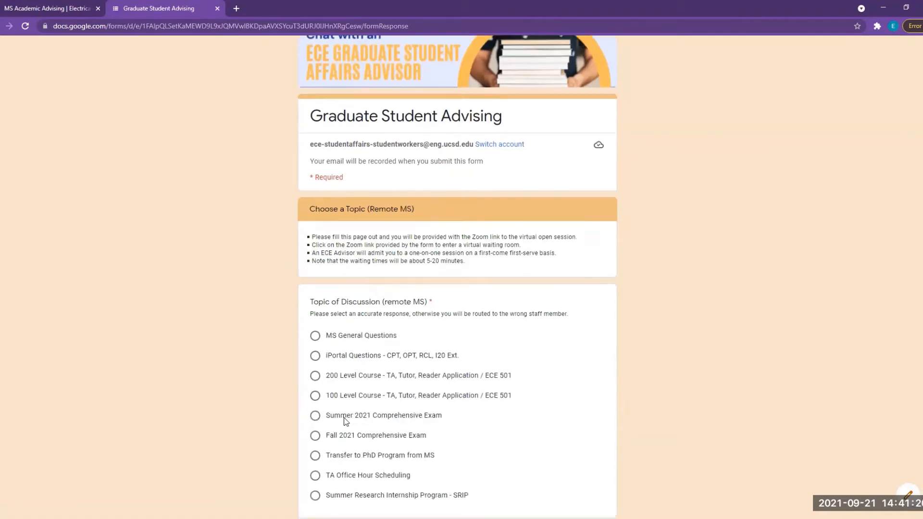
pyautogui.click(315, 335)
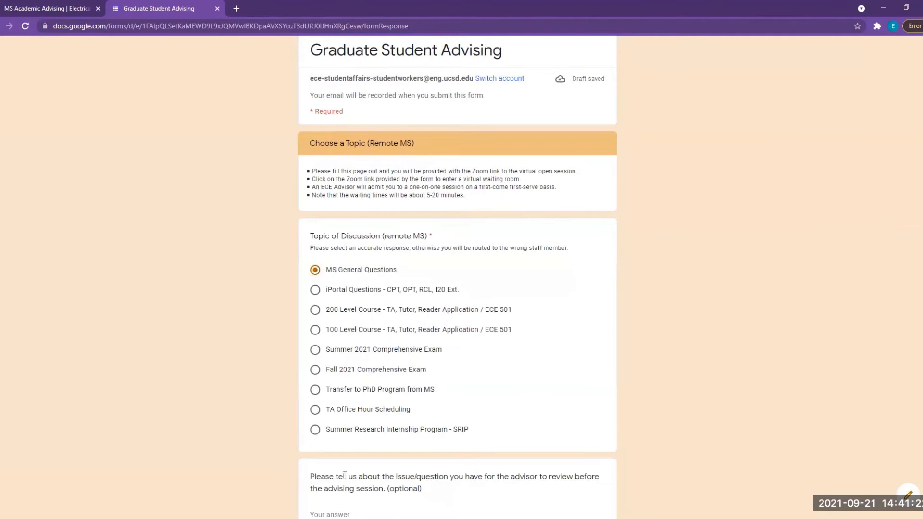
pyautogui.scroll(-3)
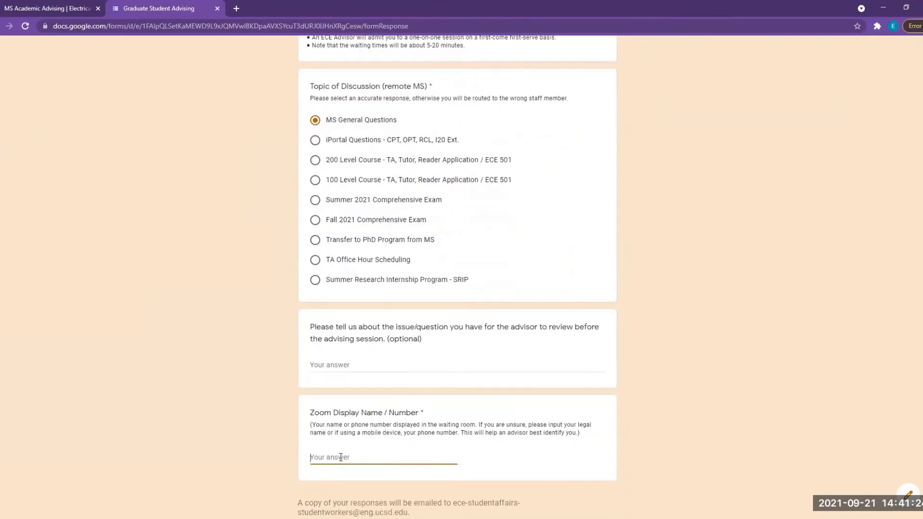
pyautogui.write('John')
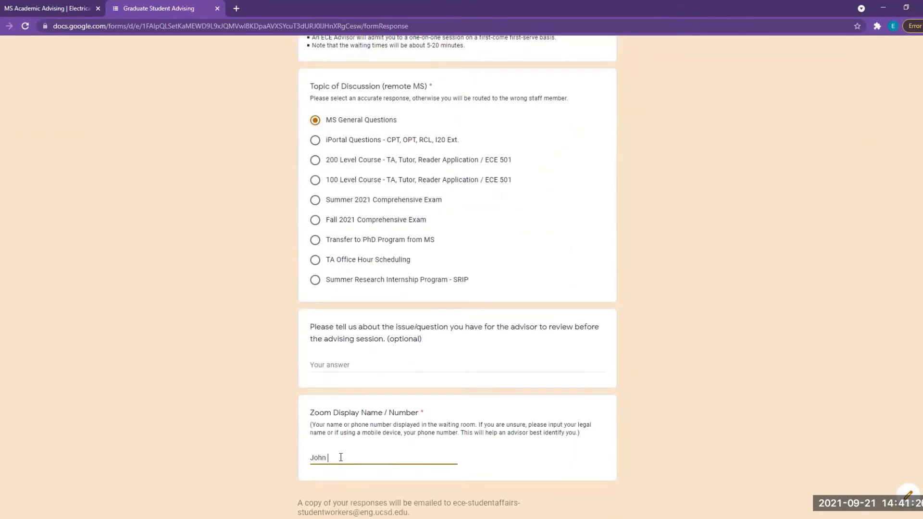
pyautogui.write('Triton')
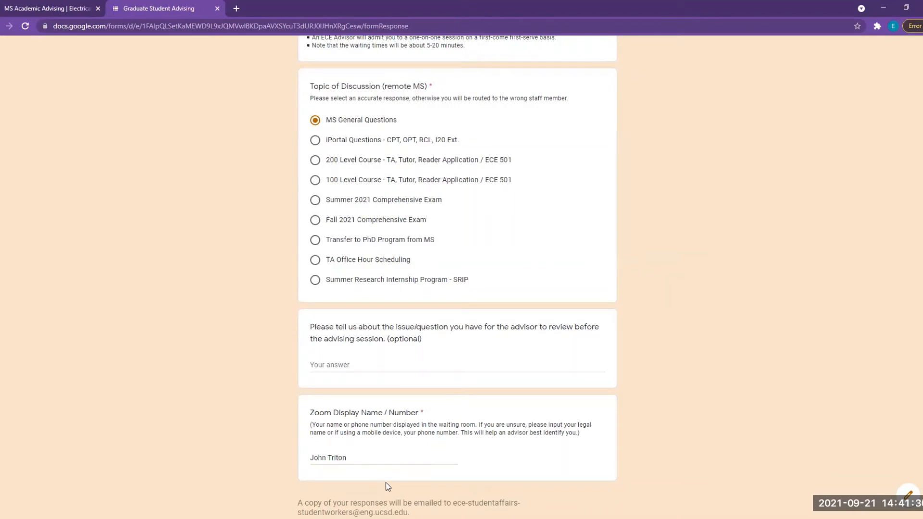
pyautogui.scroll(-3)
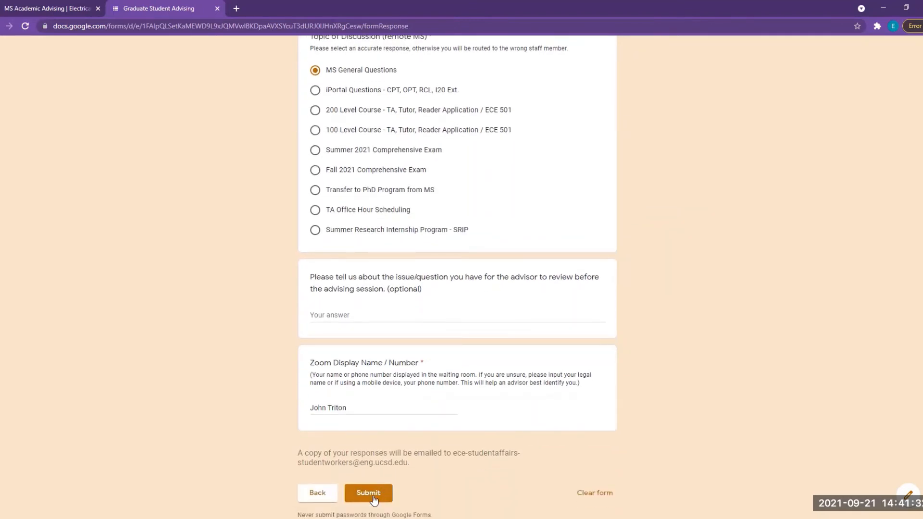
pyautogui.click(369, 492)
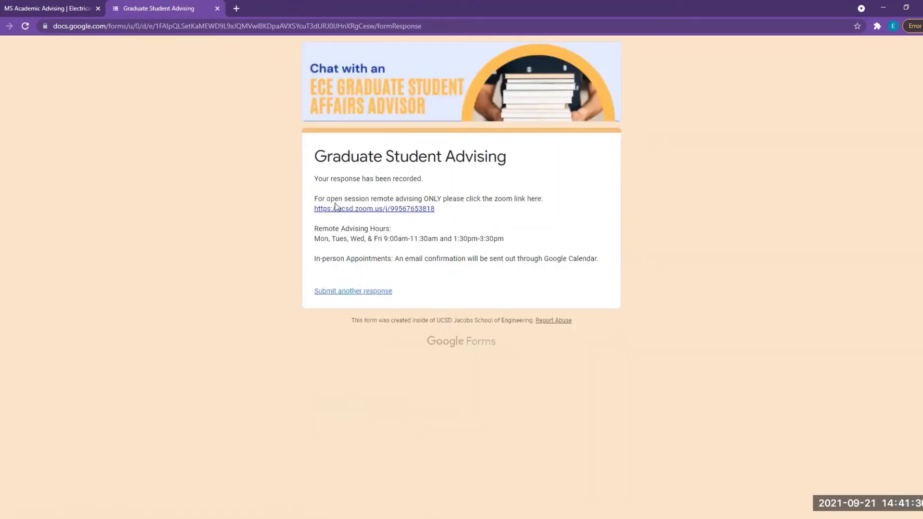
pyautogui.moveTo(407, 216)
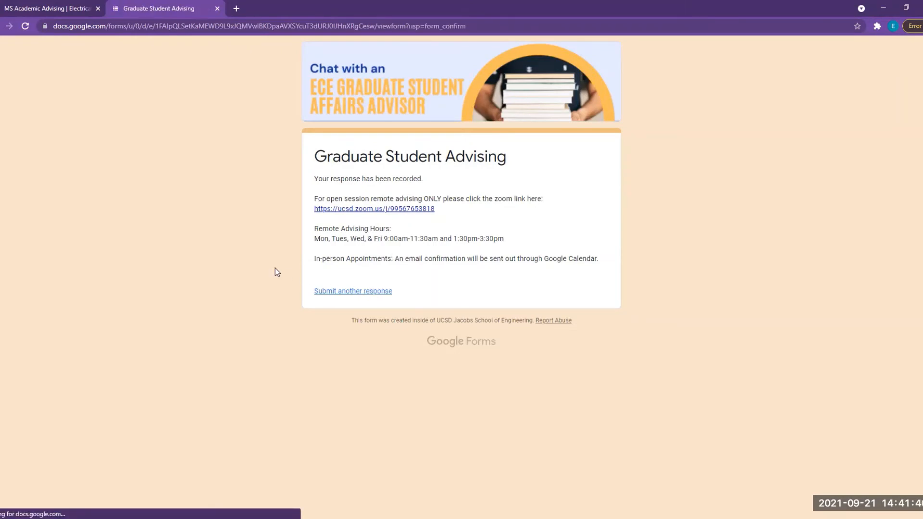
# Start another response with name Triton, John and PID A123456, ready to pick In-Person Advising.
pyautogui.click(353, 290)
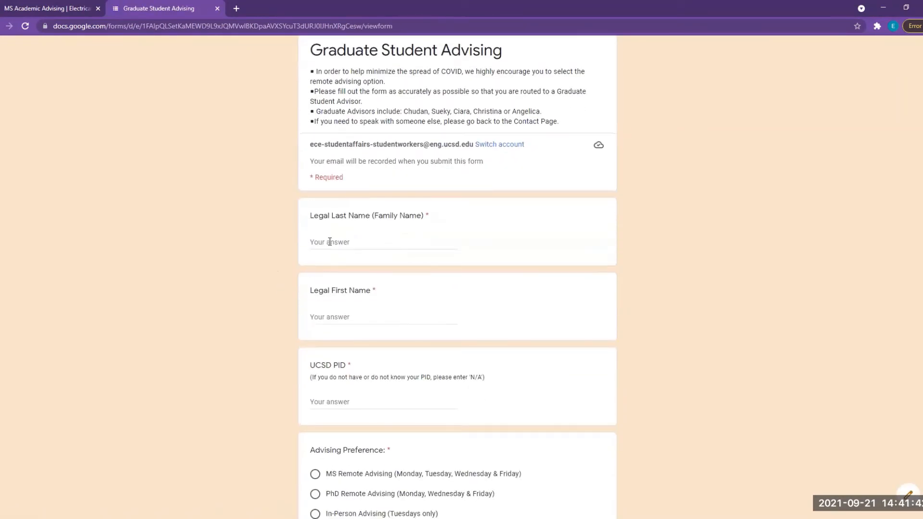
pyautogui.write('Triton')
pyautogui.write('John')
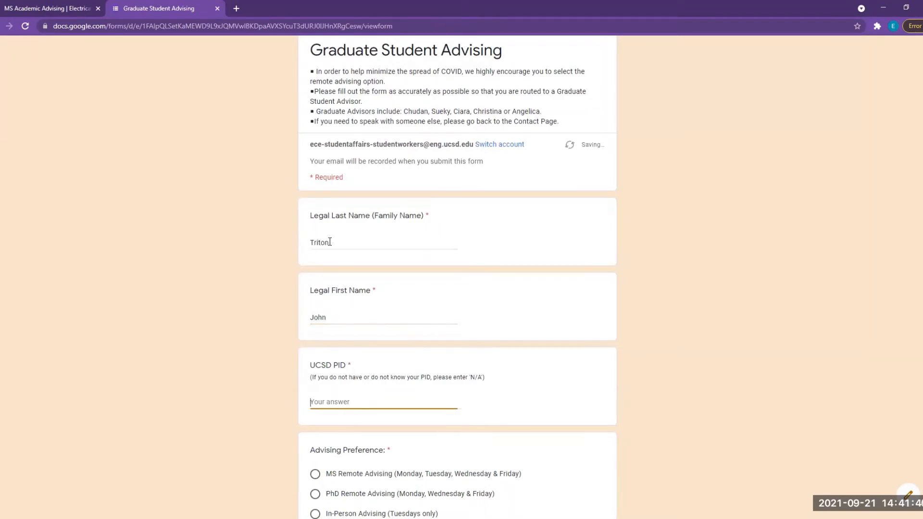
pyautogui.write('A123456')
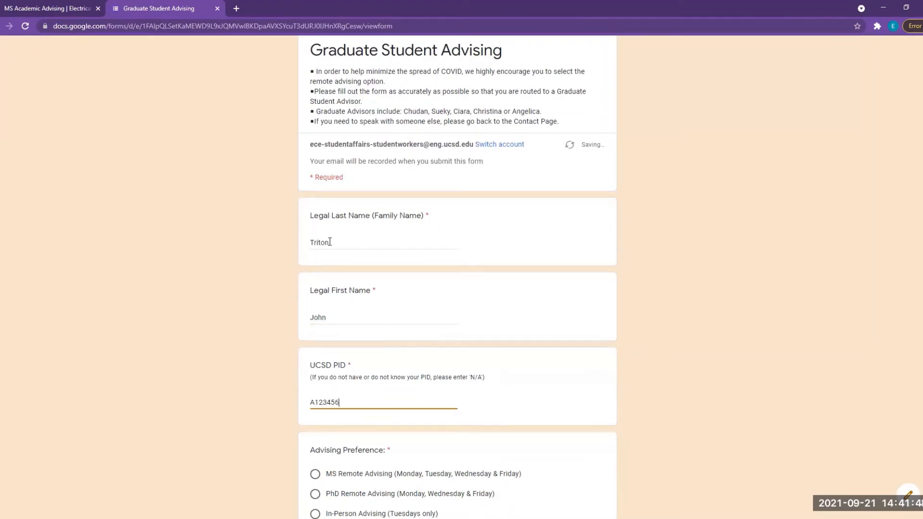
pyautogui.scroll(-3)
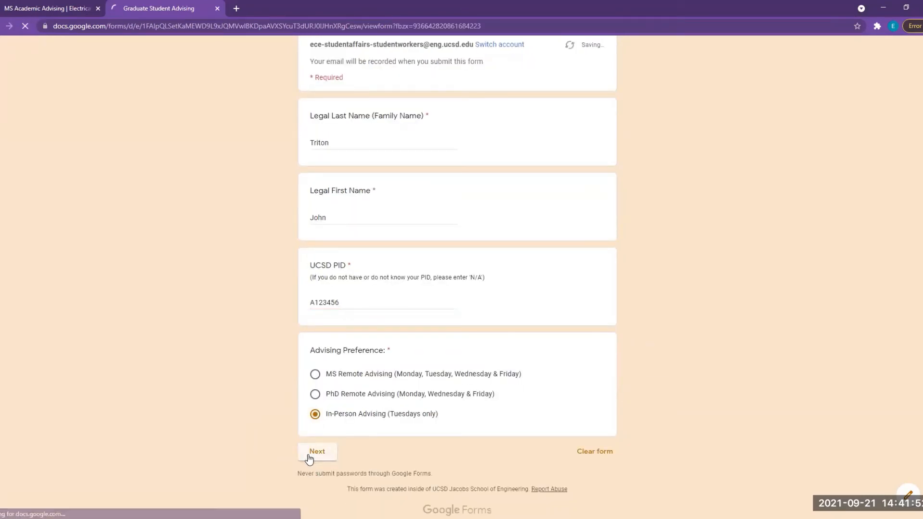
# Advance as MS Graduate Student to the In Person MS page with morning and afternoon calendar links.
pyautogui.click(317, 452)
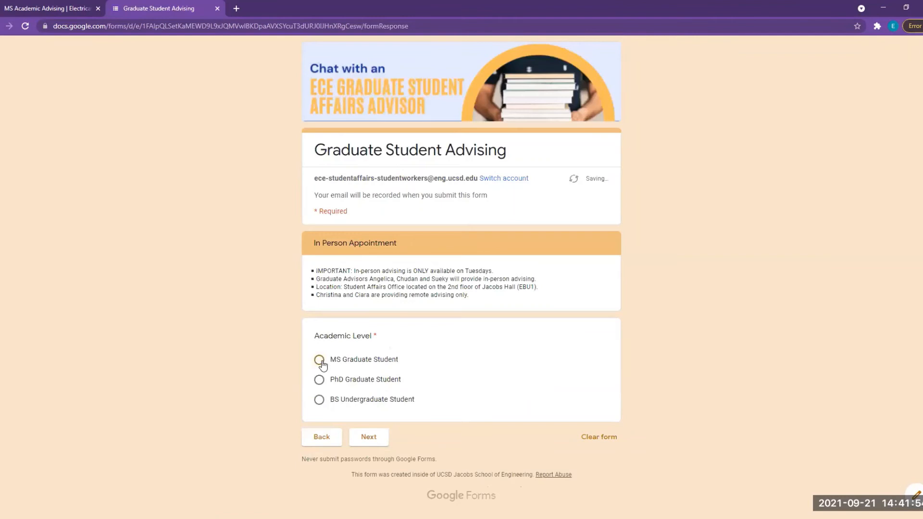
pyautogui.click(368, 436)
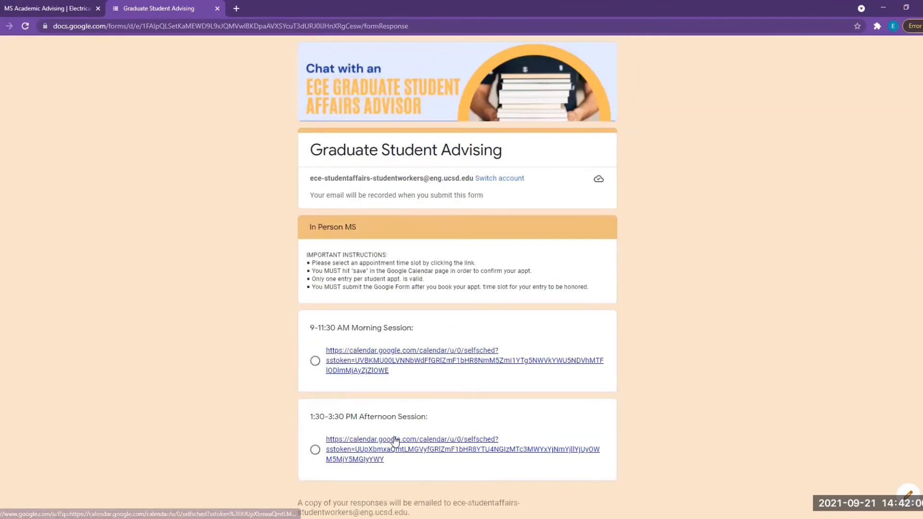
pyautogui.moveTo(376, 383)
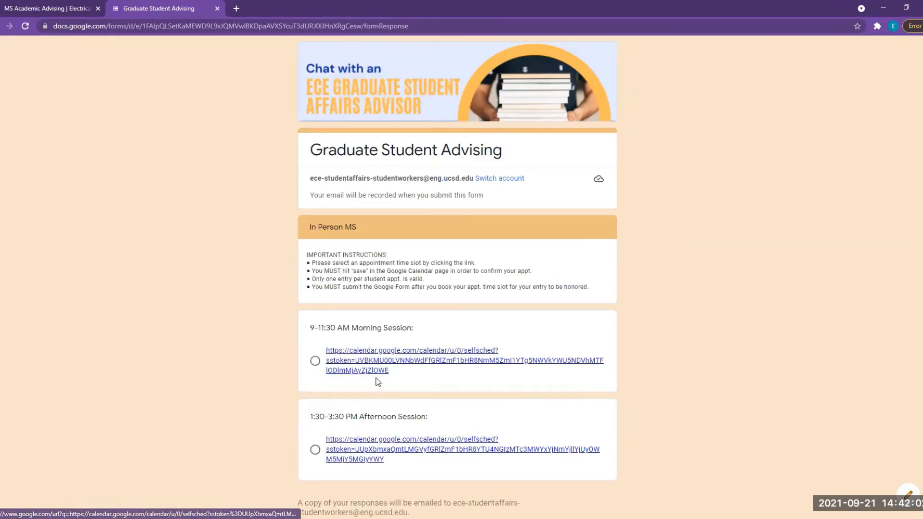
# From the morning-session calendar, pick the In-Person Student slot on Tue 9/21 at 10:30–10:45am.
pyautogui.click(412, 360)
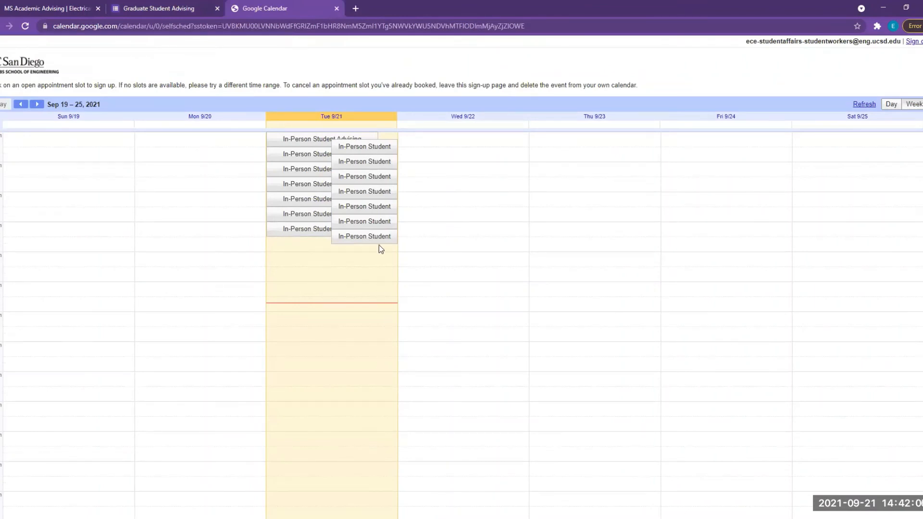
pyautogui.moveTo(307, 186)
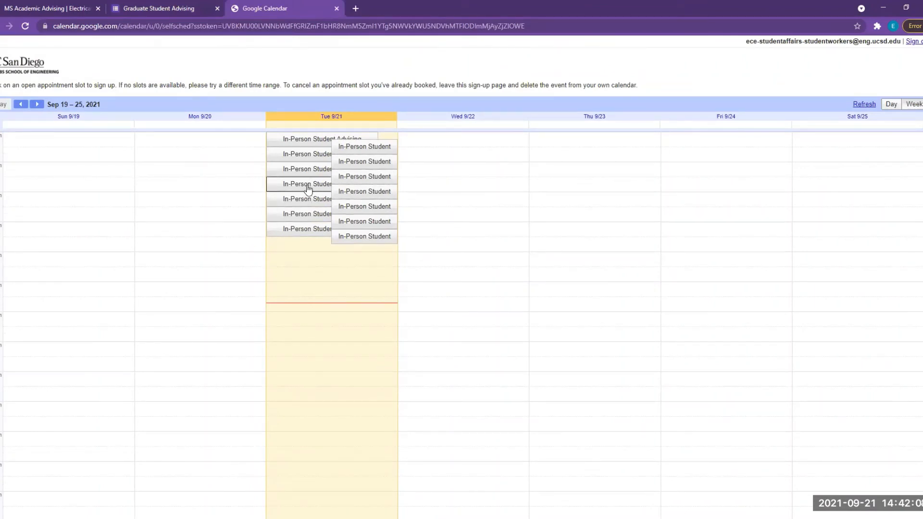
pyautogui.click(307, 183)
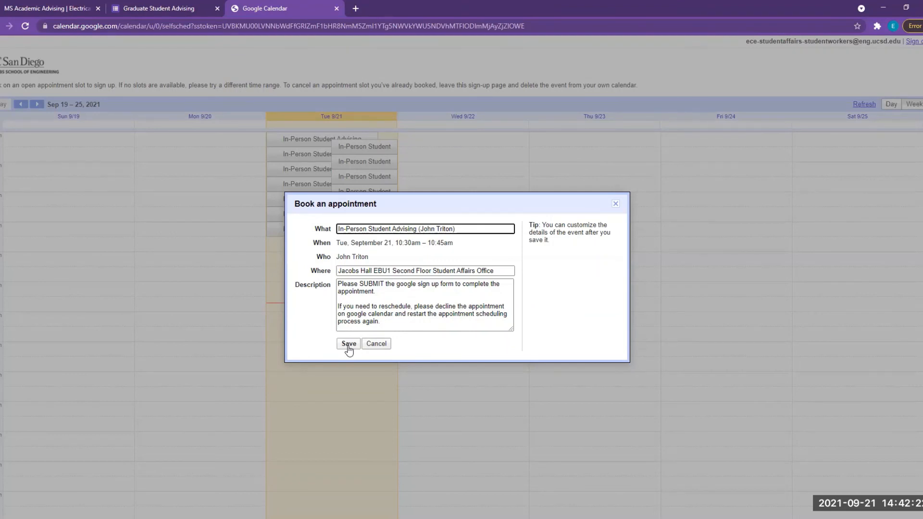
pyautogui.moveTo(325, 339)
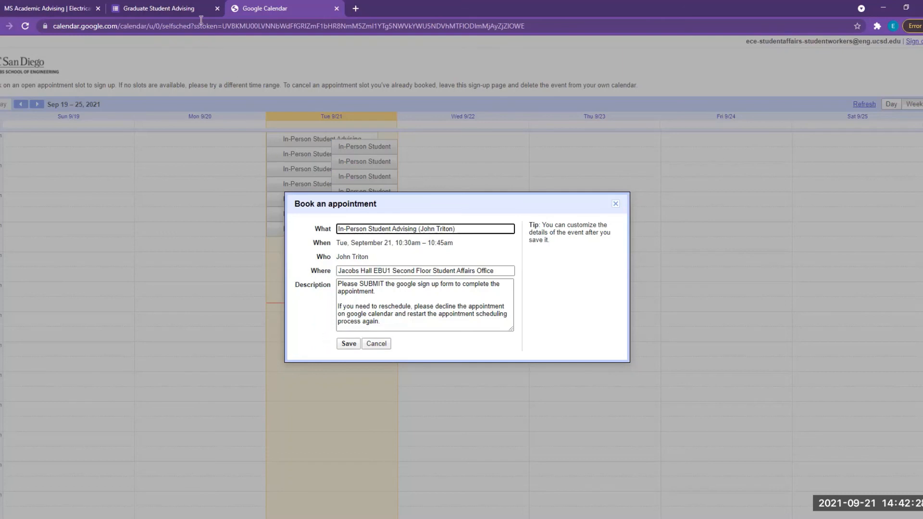
# Back in the form, mark the 9-11:30 AM Morning Session as booked and submit the in-person response.
pyautogui.click(159, 8)
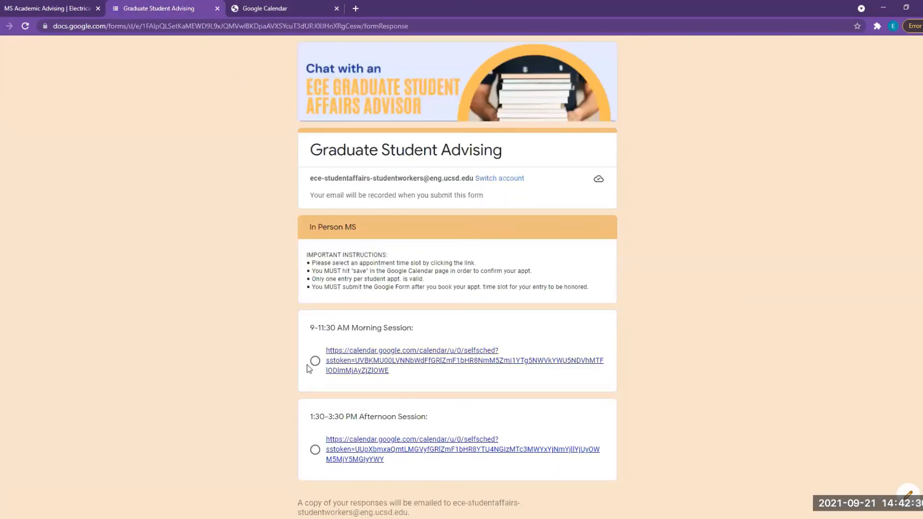
pyautogui.click(315, 371)
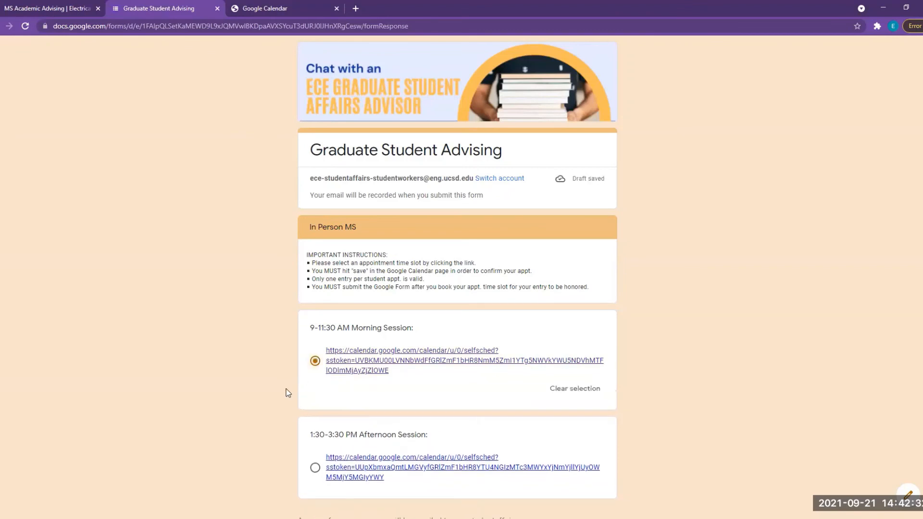
pyautogui.scroll(-3)
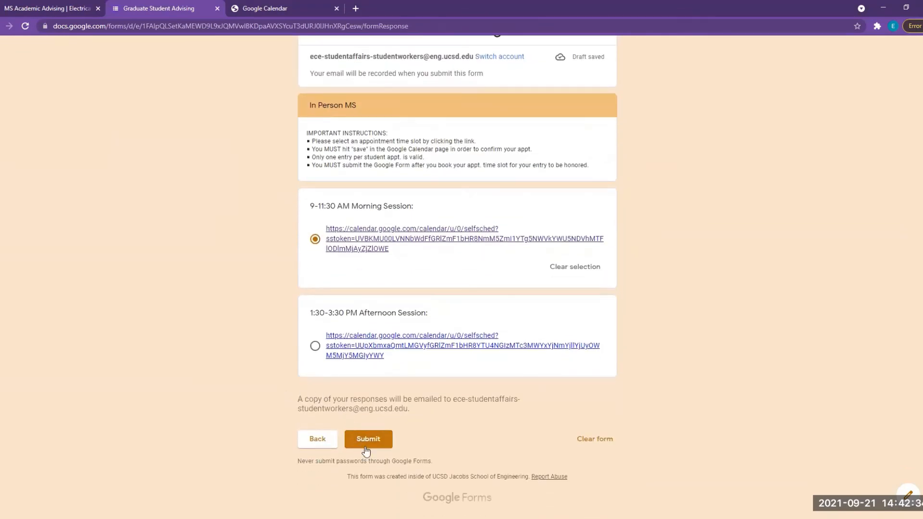
pyautogui.click(368, 438)
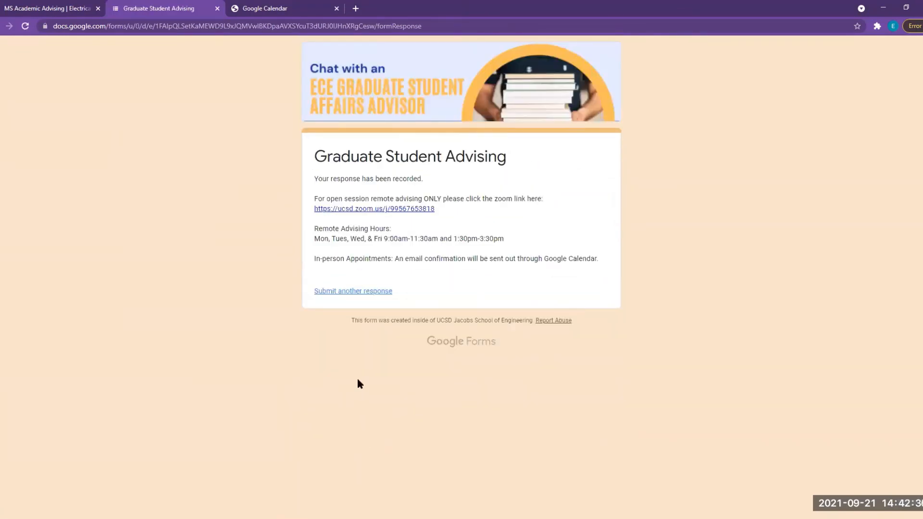
pyautogui.moveTo(357, 329)
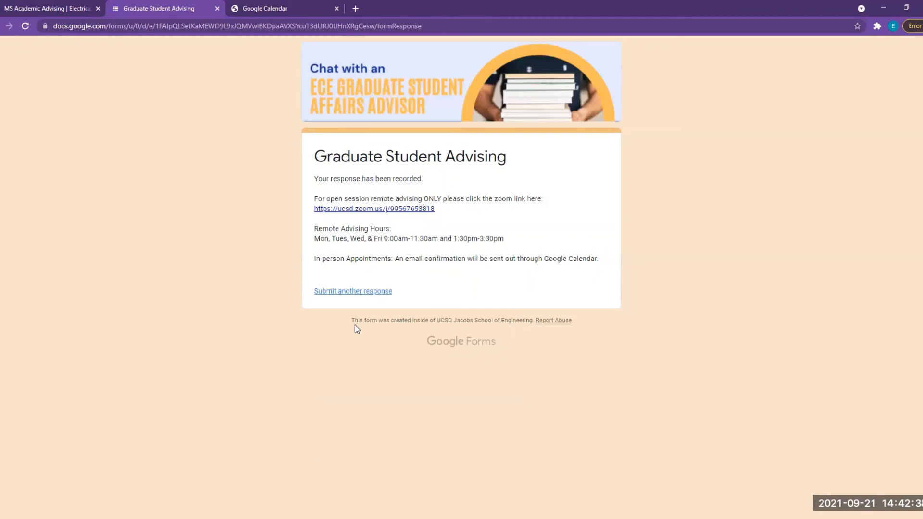